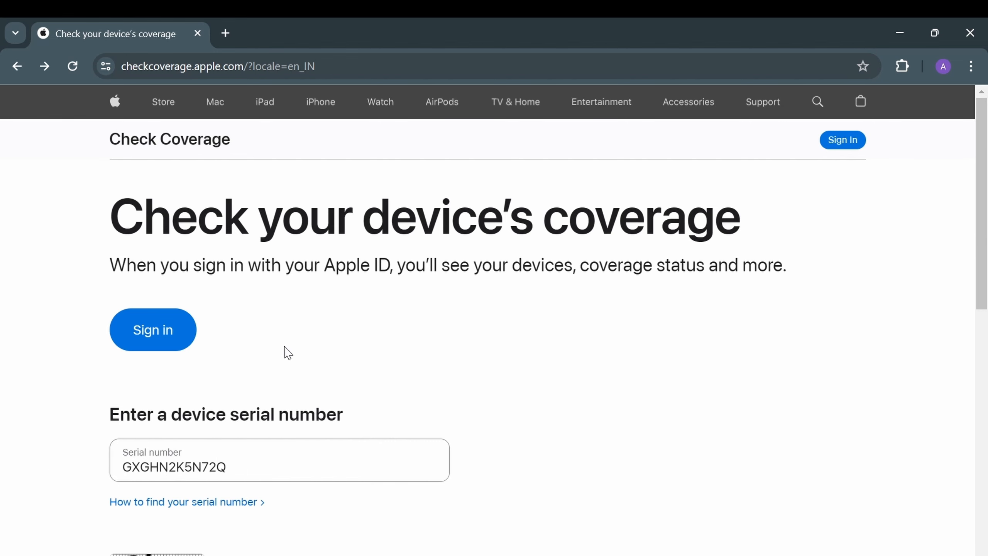
Submit the iPhone serial number with captcha code 3BV8 to check its coverage
scroll("down", 3)
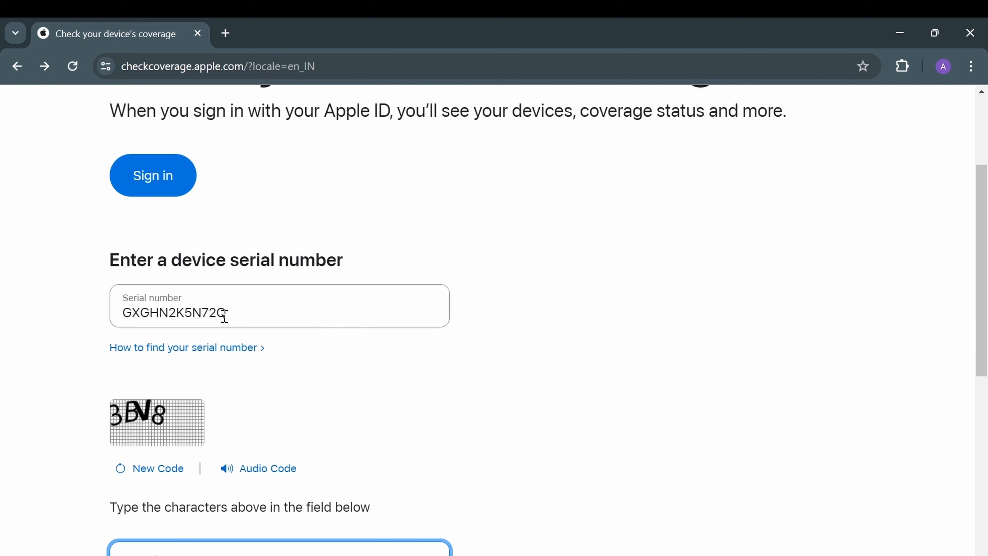
scroll("down", 3)
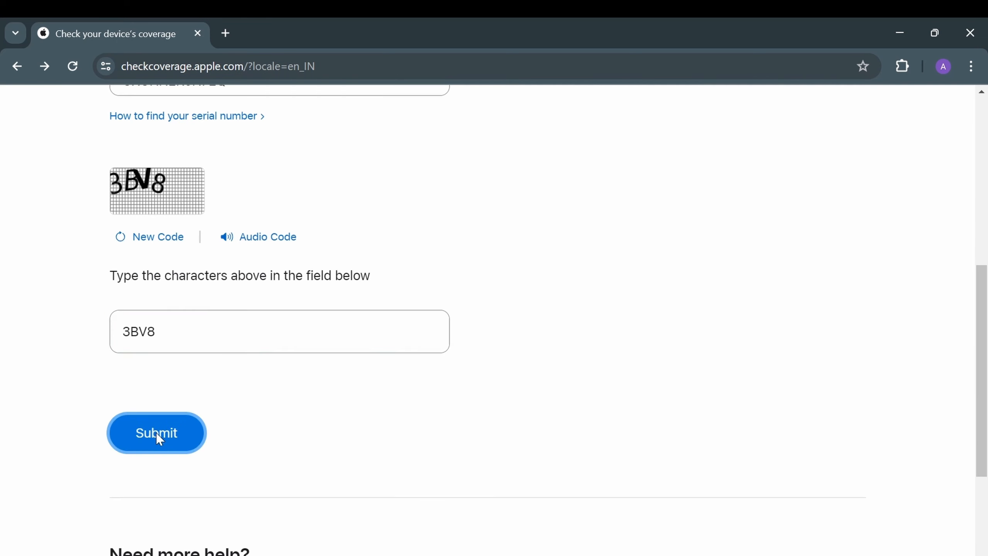
left_click(156, 432)
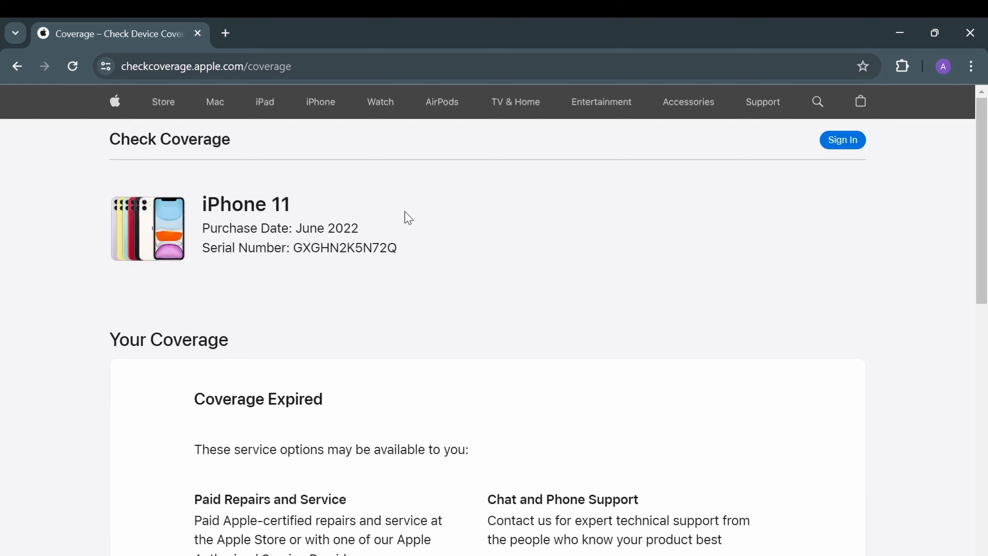
mouse_move(404, 213)
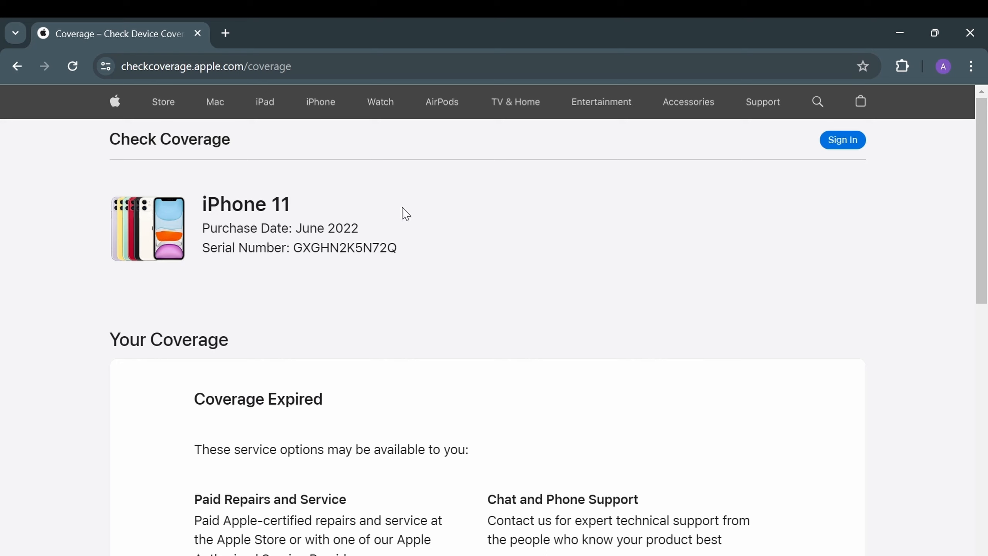
Review the iPhone 11 results with June 2022 purchase and expired coverage, selecting the serial number line
scroll("down", 3)
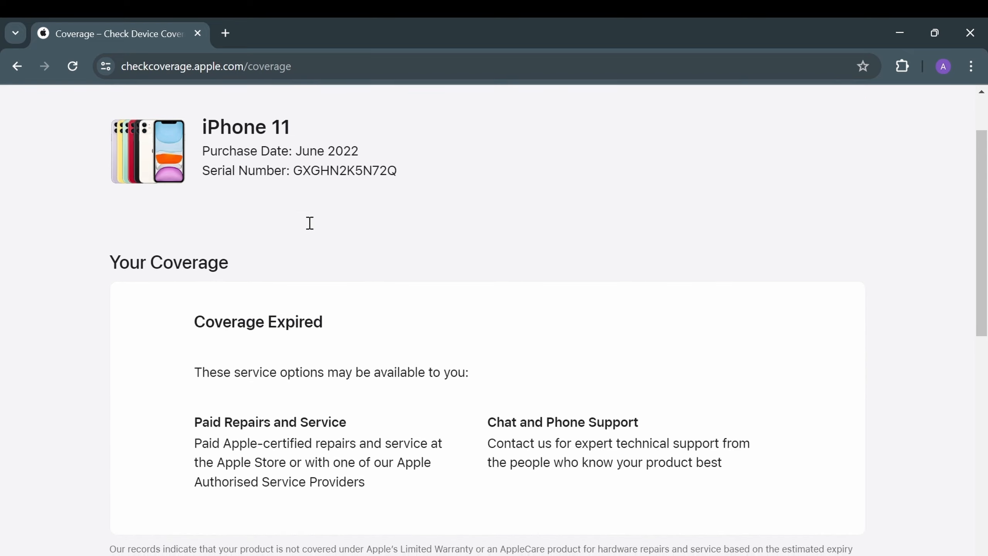
scroll("up", 3)
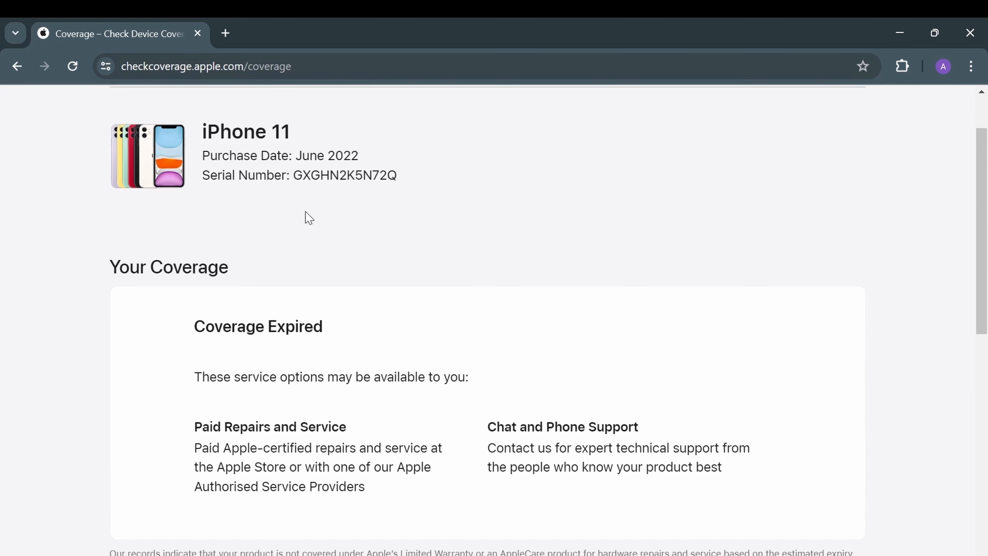
triple_click(299, 247)
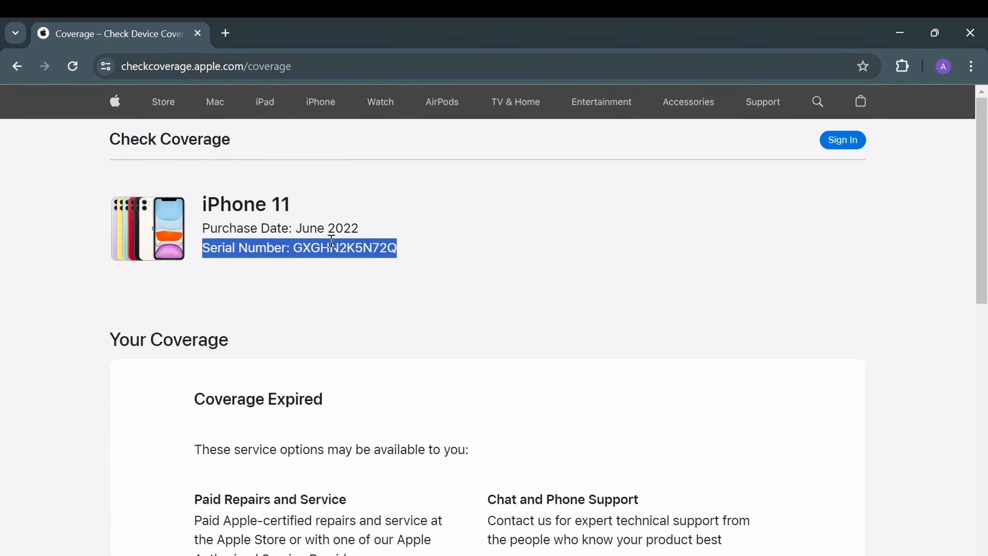
scroll("down", 3)
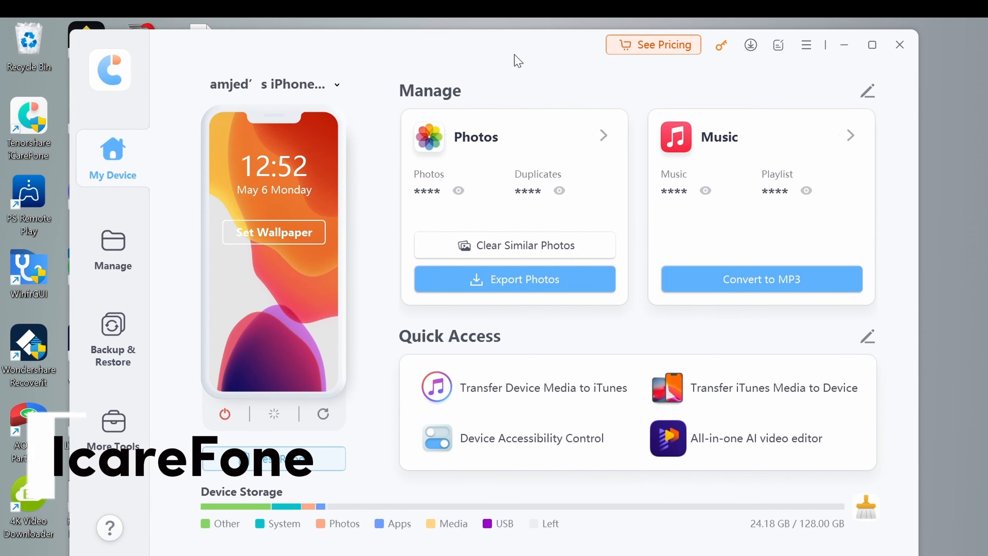
mouse_move(308, 57)
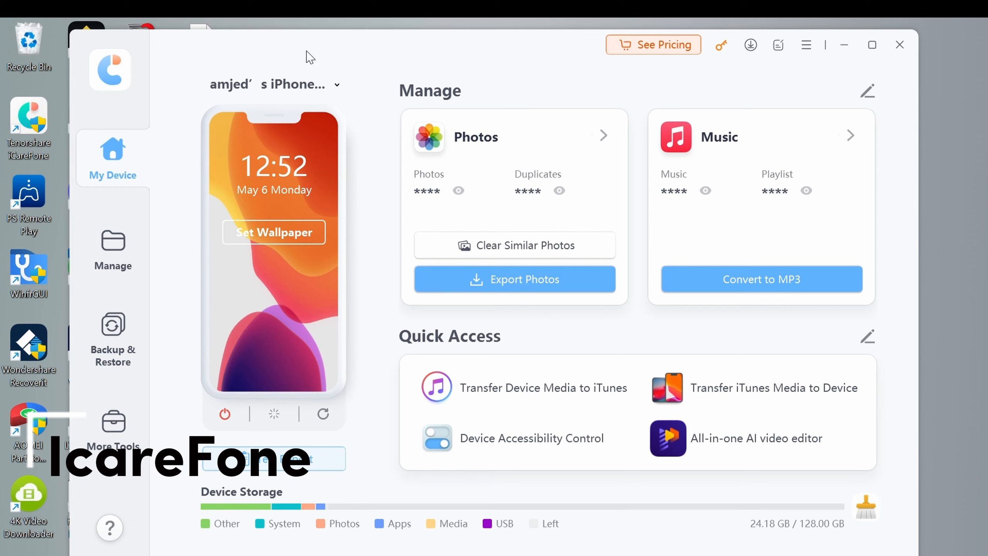